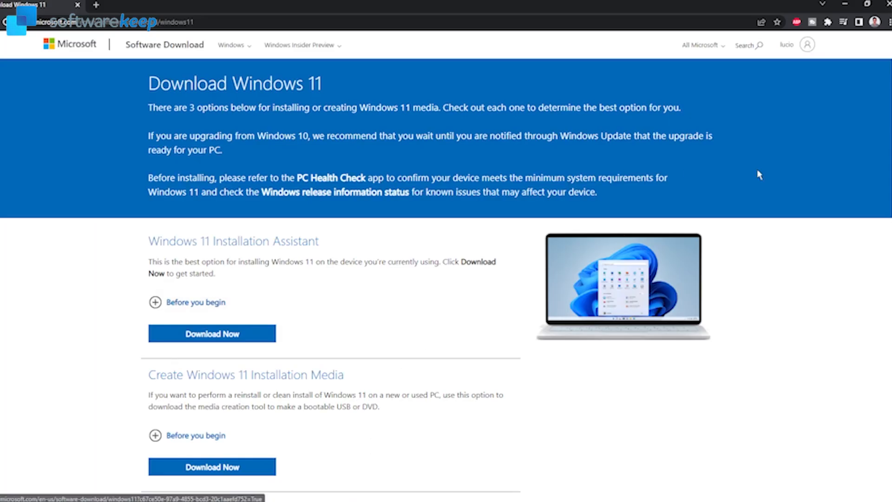
mouse_move(881, 263)
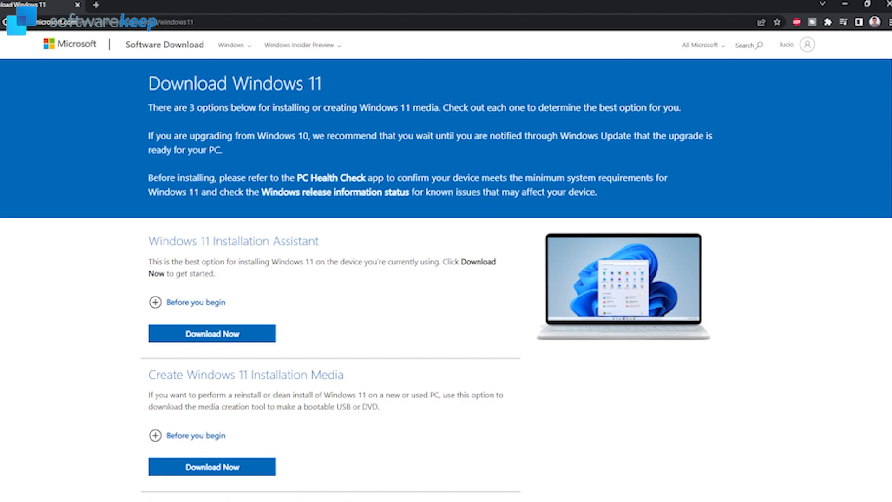
Step: Scroll down to the Download Windows 11 Disk Image (ISO) section
scroll(down, 3)
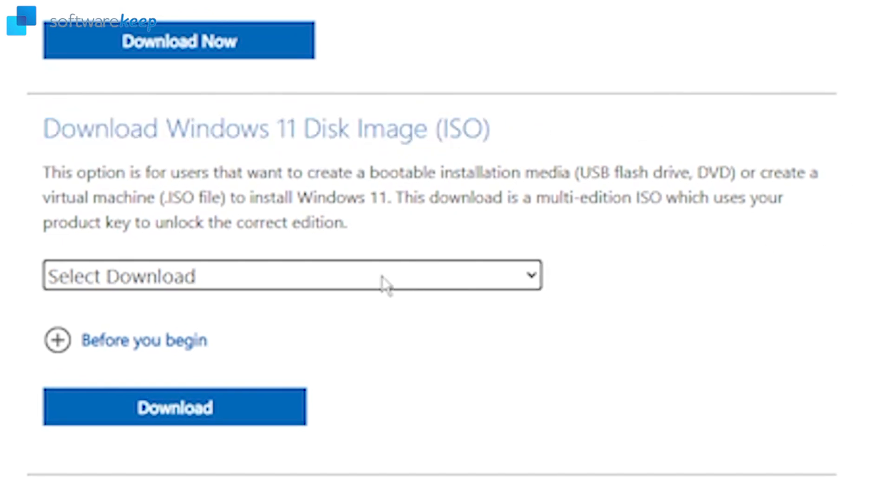
Step: Download the Windows 11 multi-edition ISO with English (United States) as the language
click(291, 275)
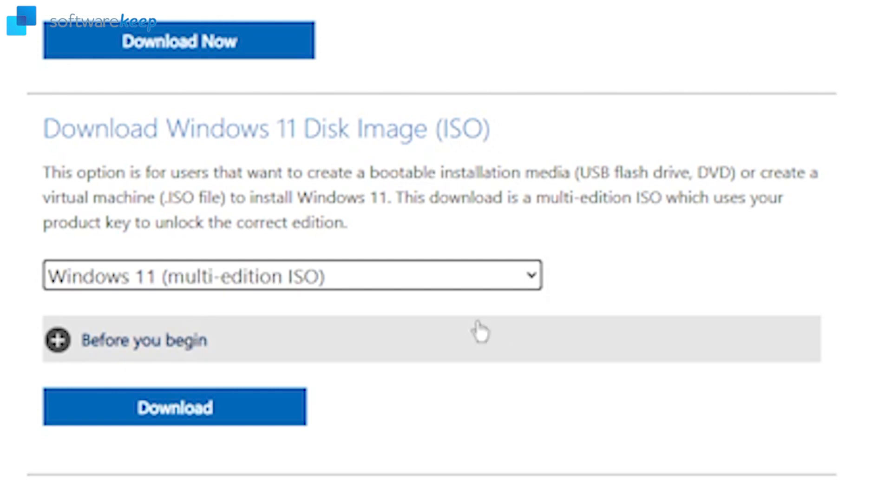
click(175, 406)
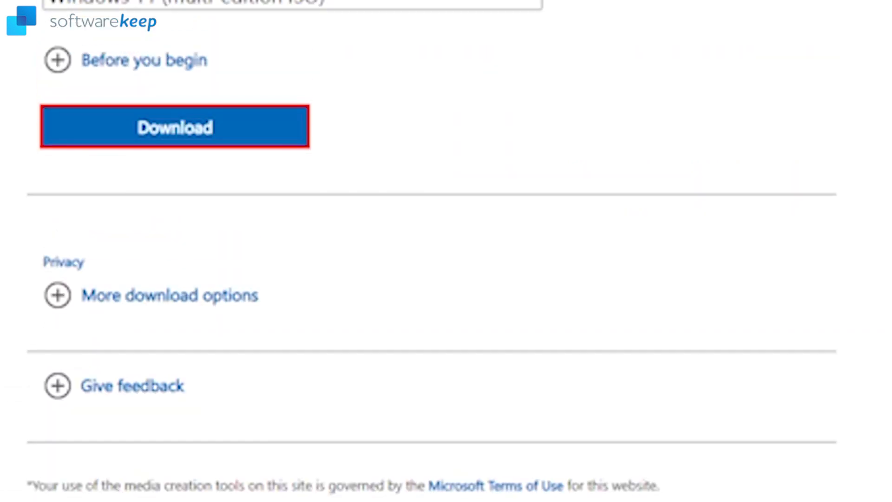
click(174, 127)
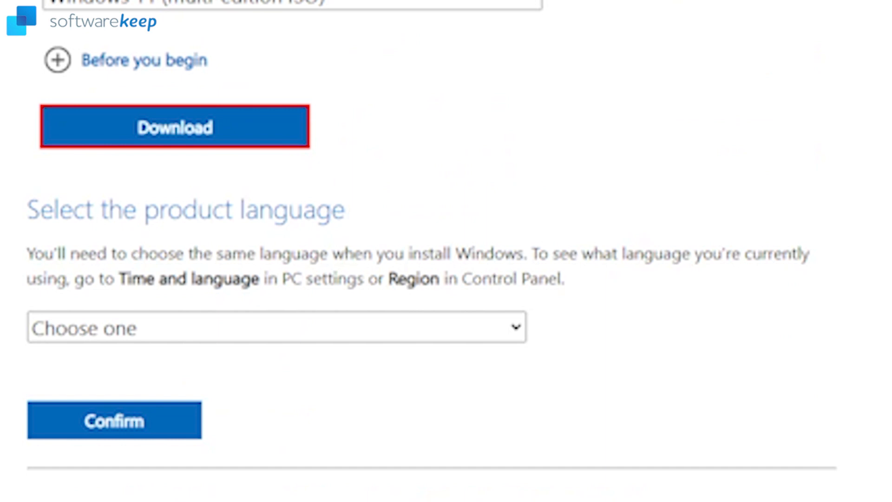
click(277, 327)
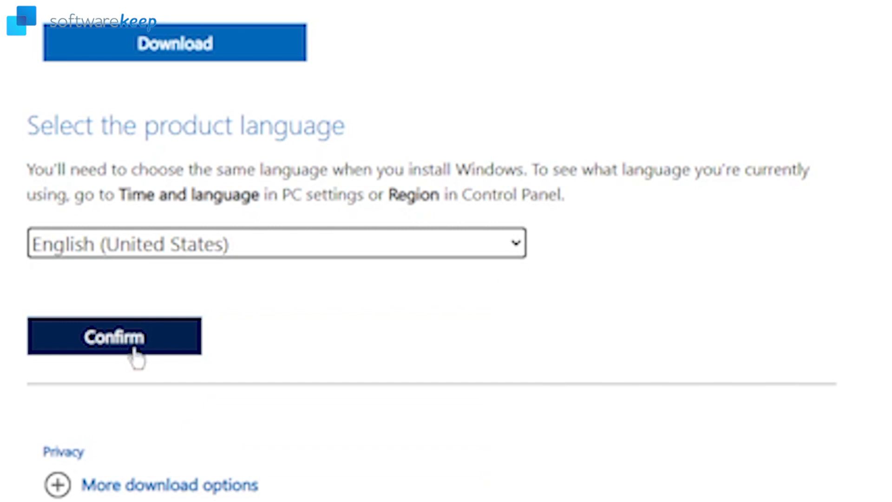
click(114, 335)
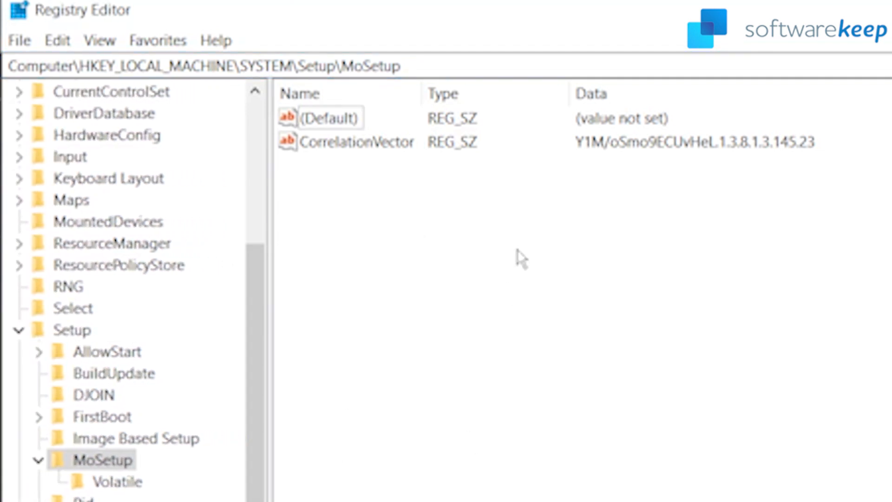
Step: In MoSetup, create a DWORD (32-bit) value named AllowUpgradesWithUnsupportedTPMOrCPU
right_click(519, 257)
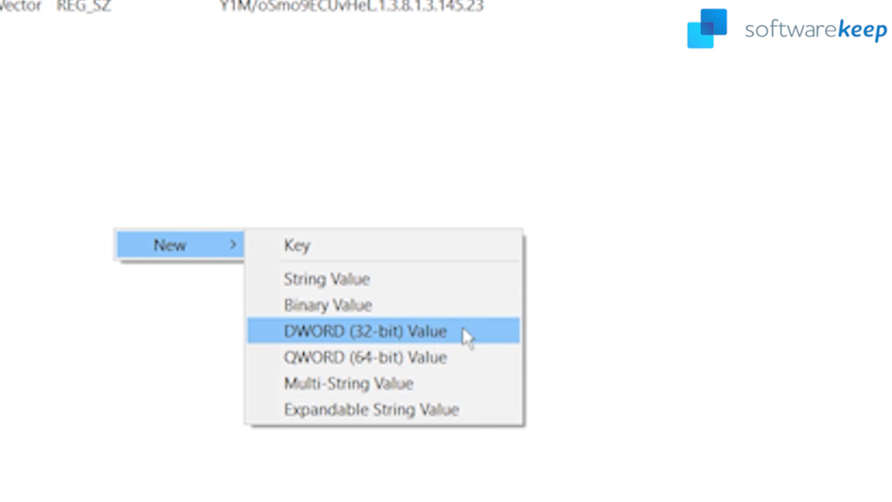
click(364, 331)
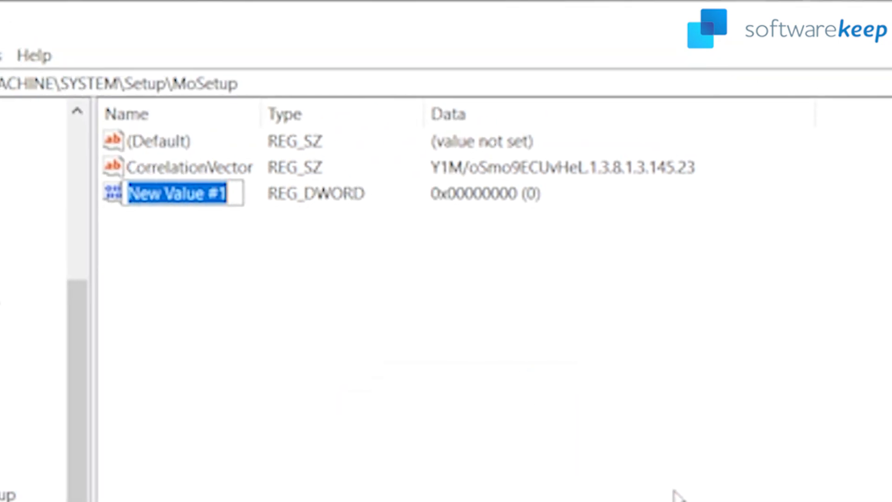
text(AllowUpgradesWithUnsupportedTPMOrCPU)
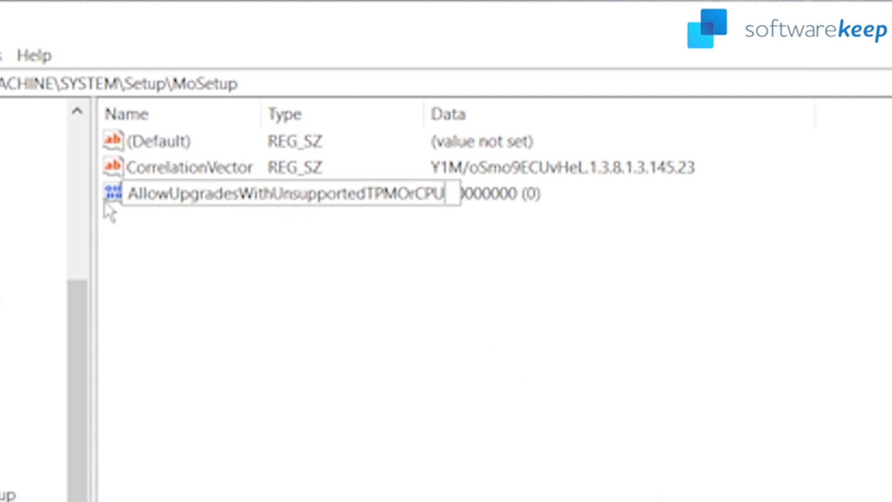
mouse_move(450, 304)
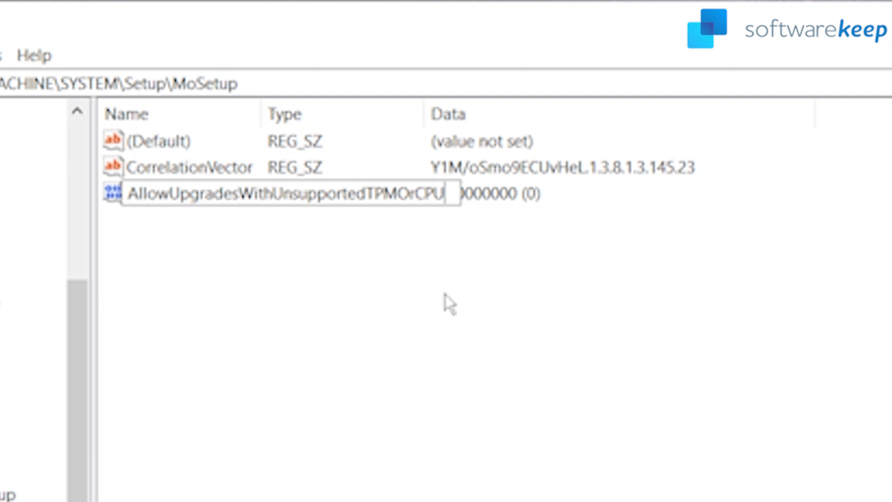
key(Enter)
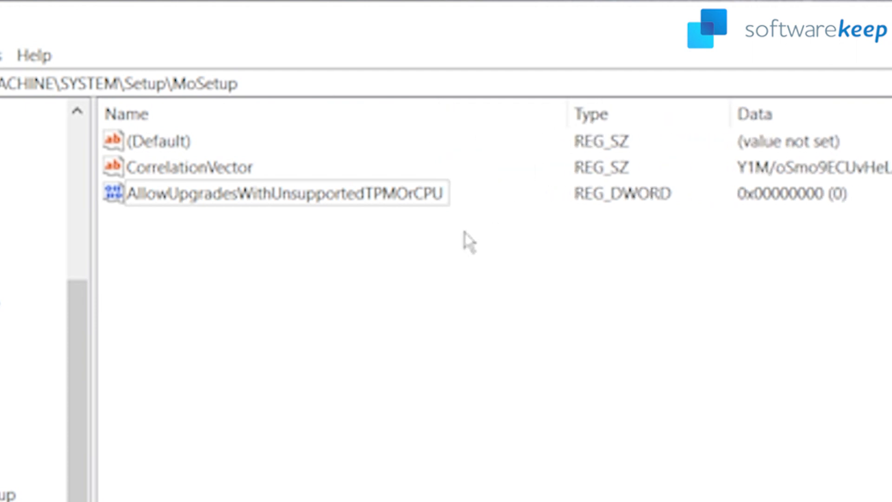
Step: Set AllowUpgradesWithUnsupportedTPMOrCPU's value data to 1
double_click(284, 193)
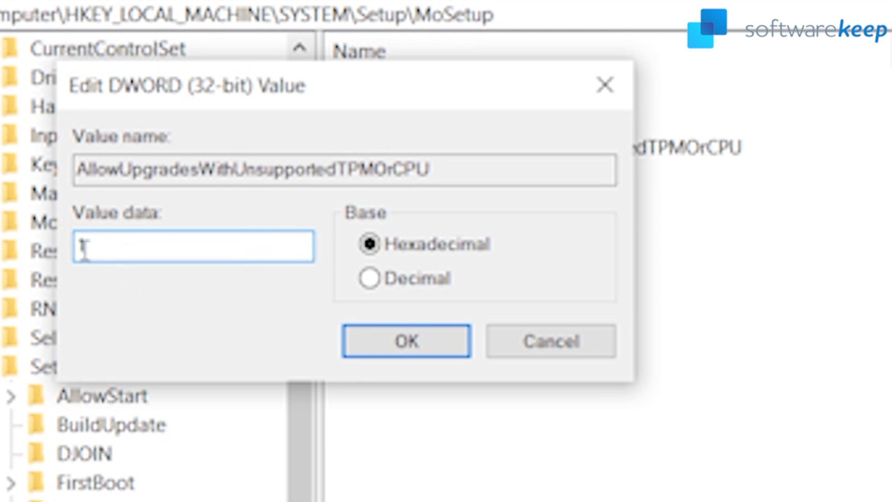
text(1)
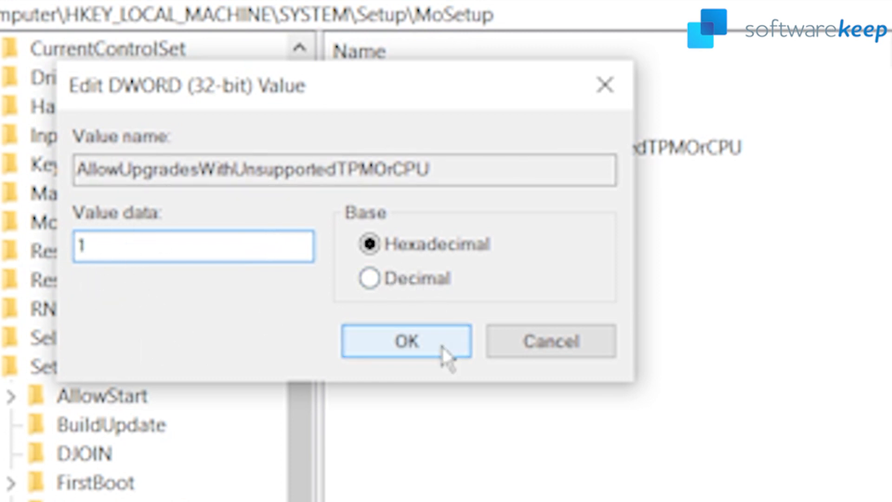
click(405, 342)
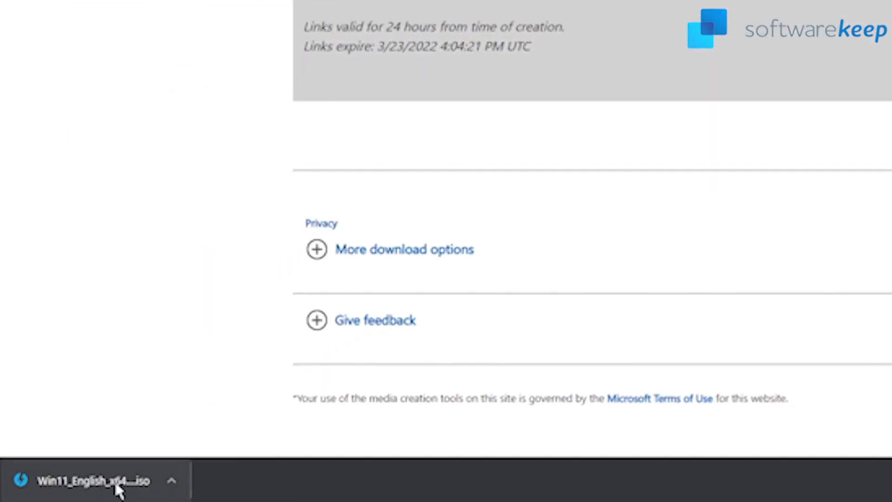
Step: Mount the downloaded Windows 11 ISO with DAEMON Tools Lite and run setup.exe
click(86, 481)
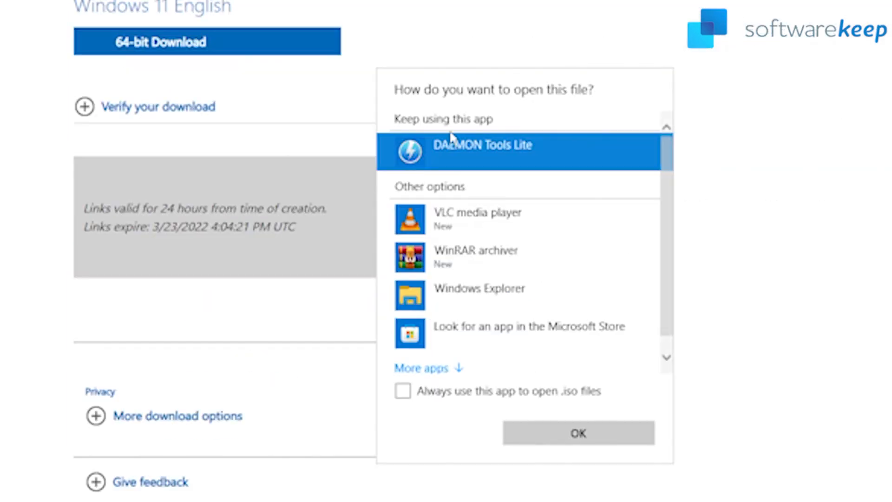
click(577, 432)
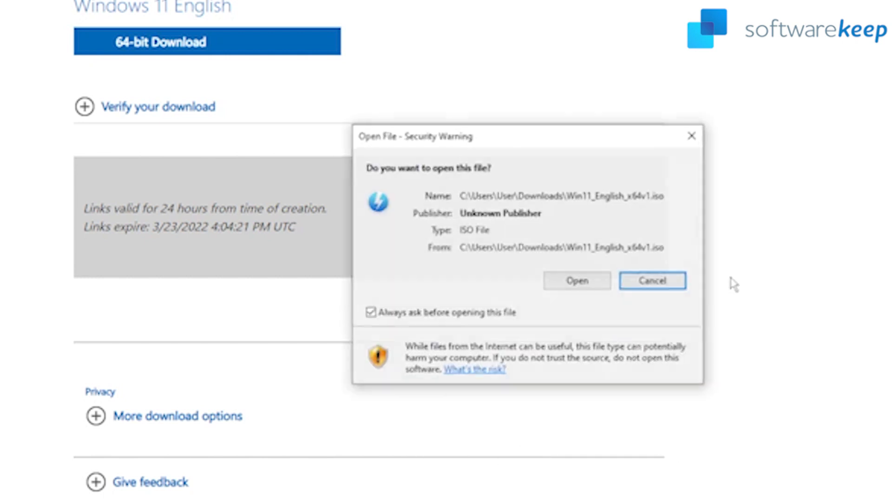
click(652, 280)
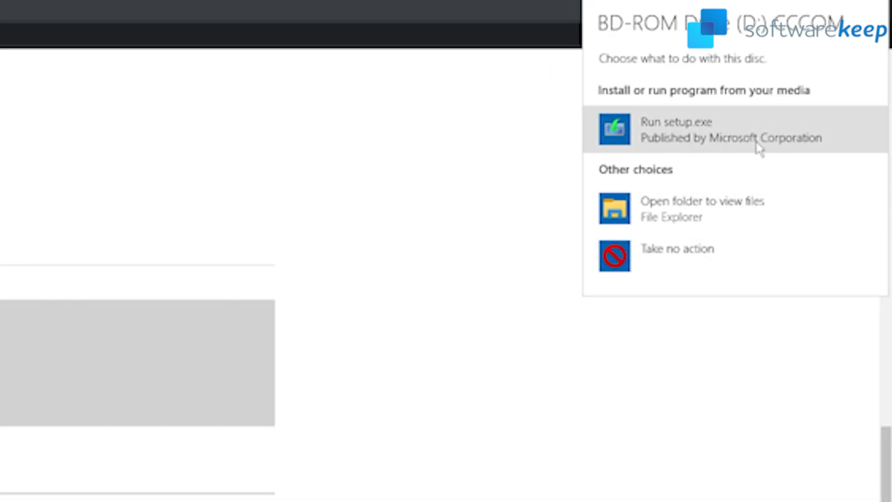
click(676, 129)
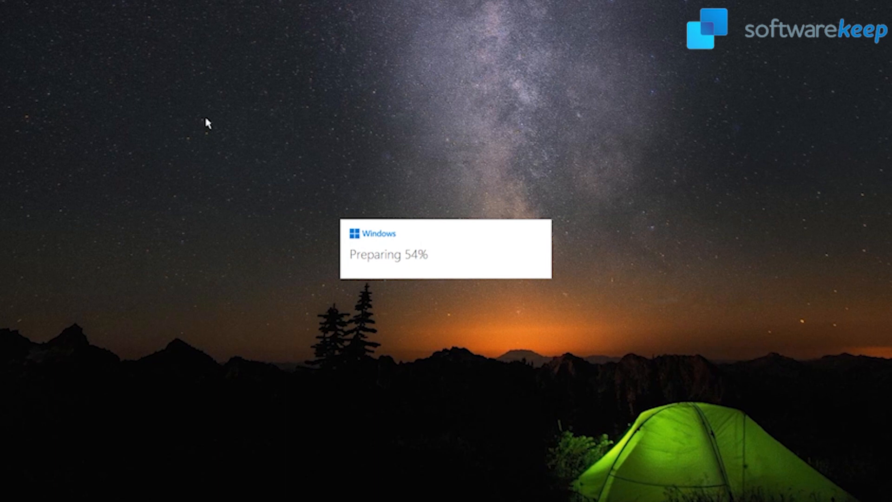
mouse_move(588, 396)
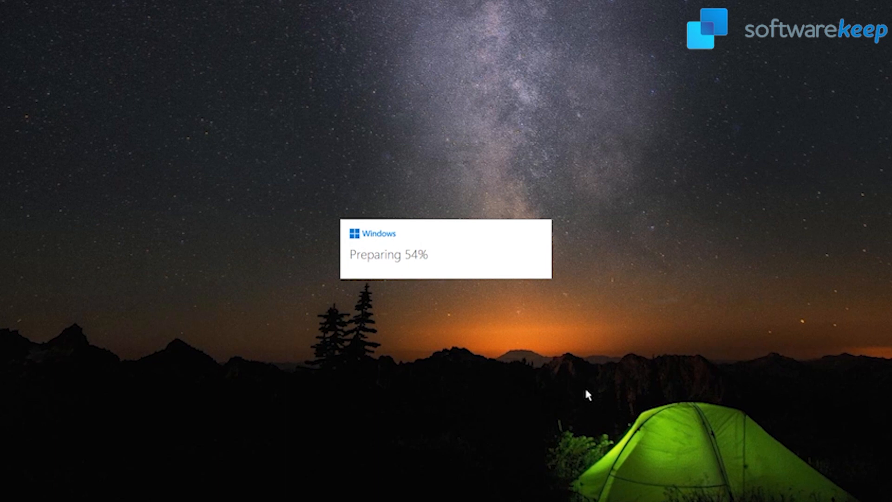